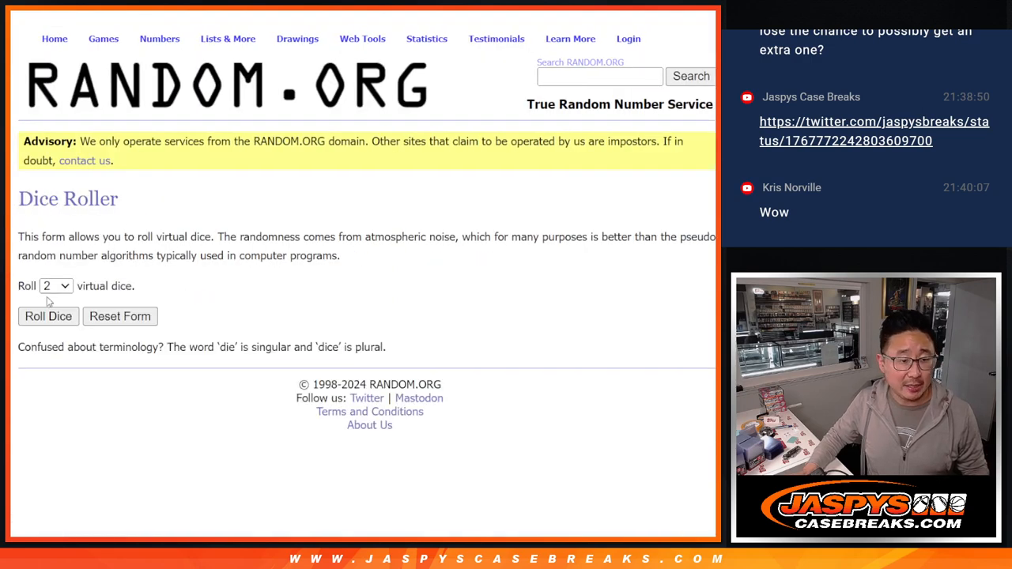
Step: Randomize the eight participant names and repeat with Again! for twelve total shuffles
{"action": "left_click", "coordinate": [47, 317]}
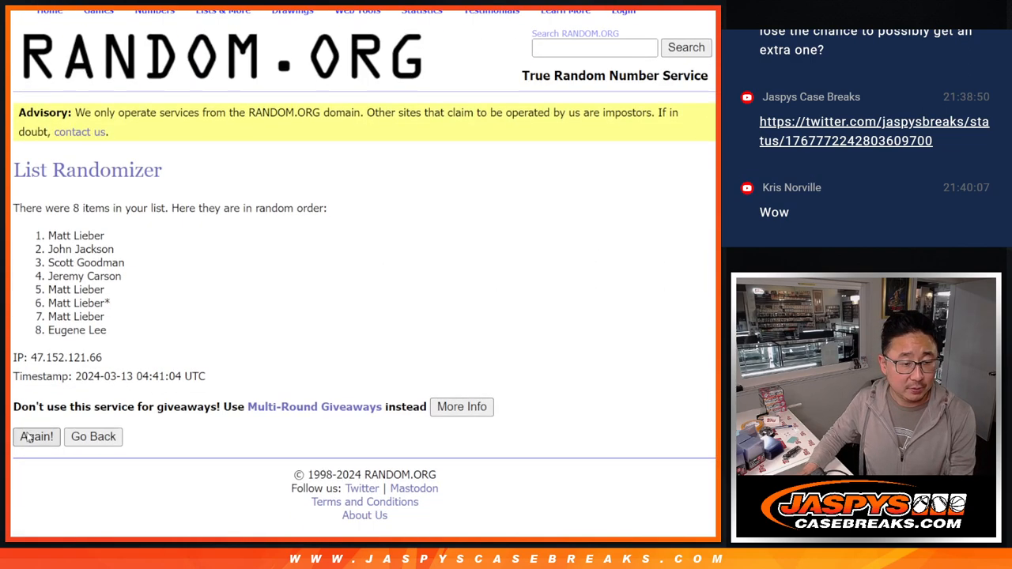
{"action": "left_click", "coordinate": [36, 437]}
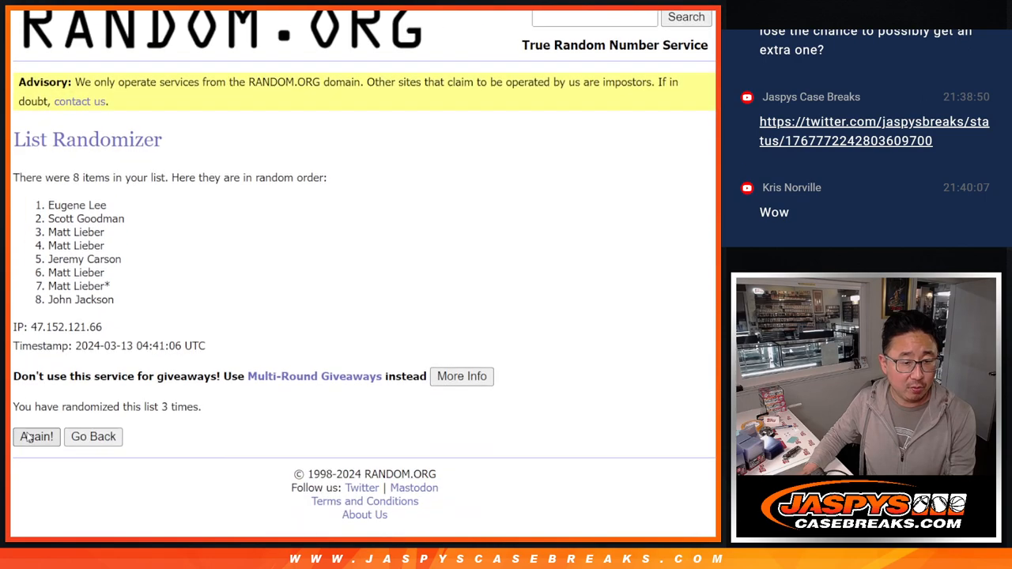
{"action": "left_click", "coordinate": [36, 436]}
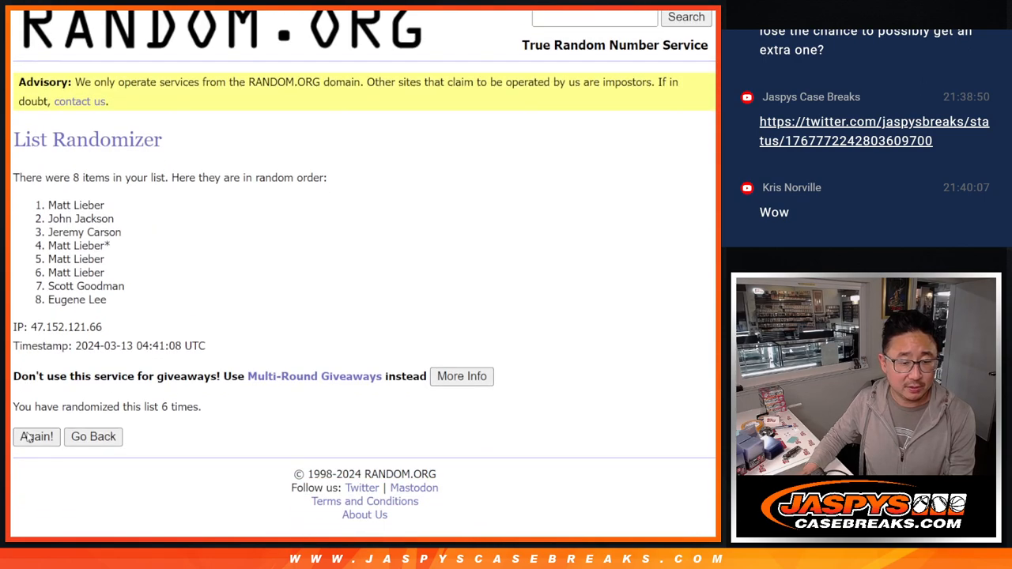
{"action": "left_click", "coordinate": [36, 436]}
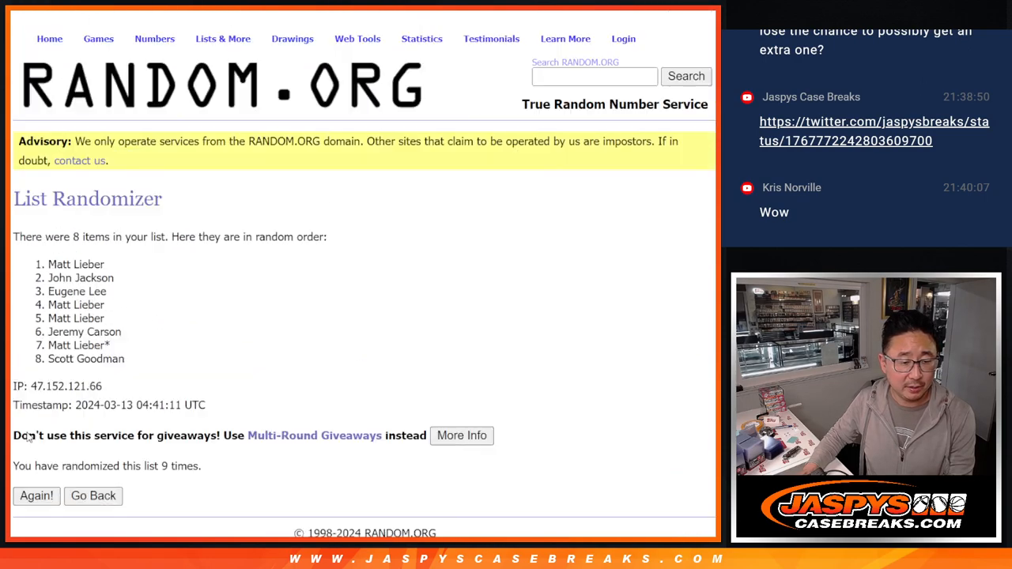
{"action": "left_click", "coordinate": [36, 495]}
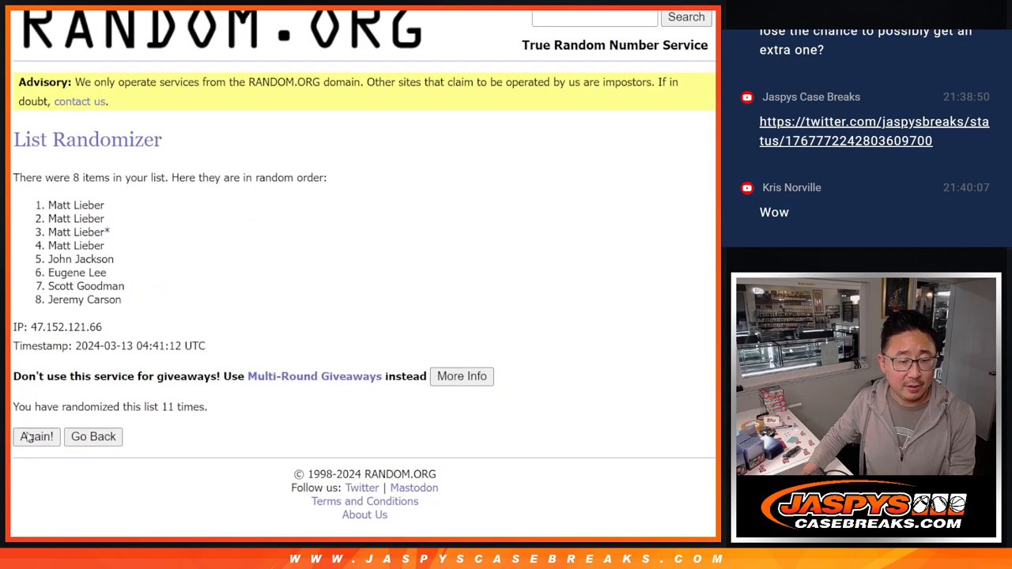
{"action": "left_click", "coordinate": [37, 436]}
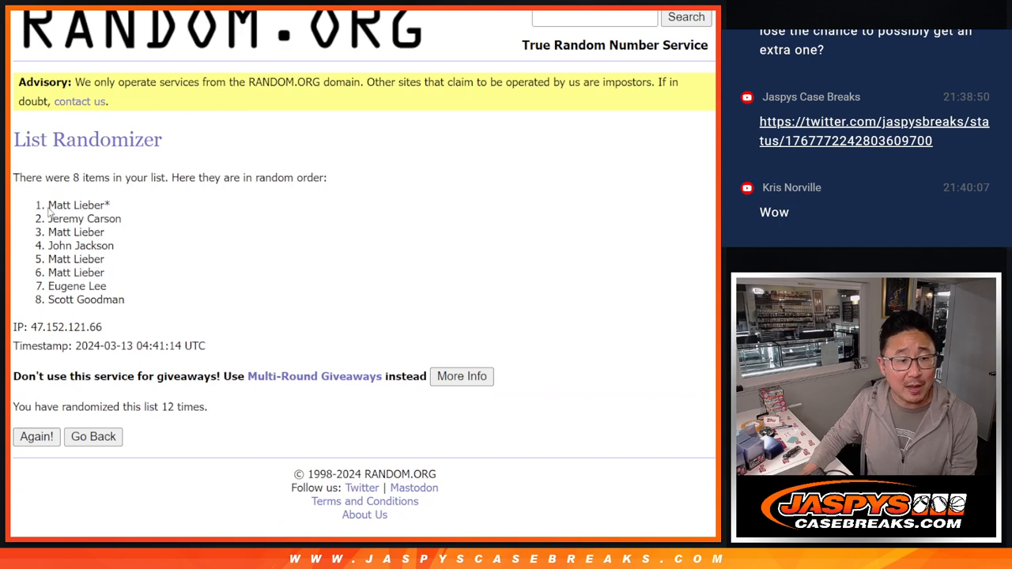
{"action": "left_click_drag", "start_coordinate": [48, 205], "coordinate": [111, 219]}
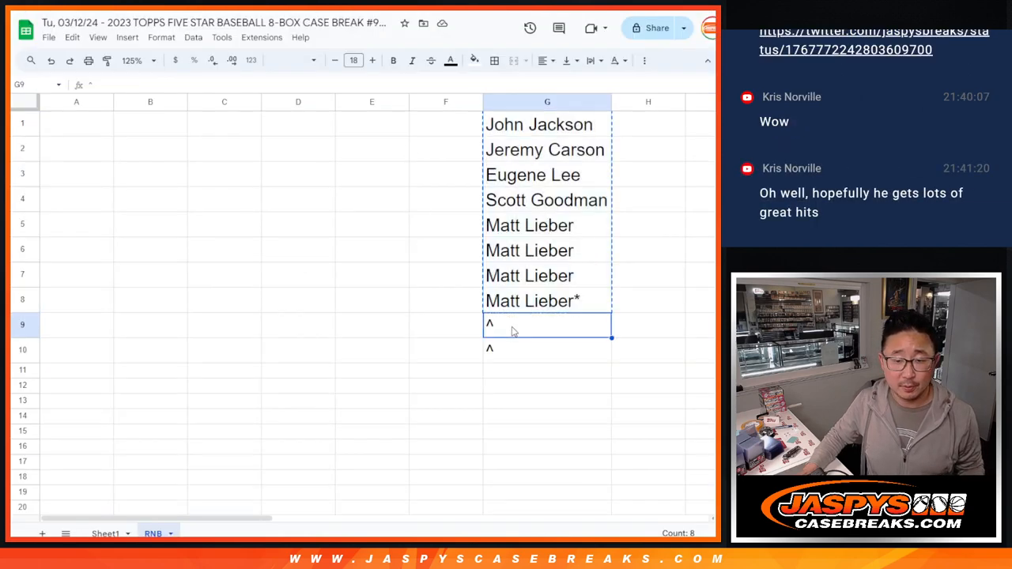
{"action": "type", "text": "Matt Lieber*"}
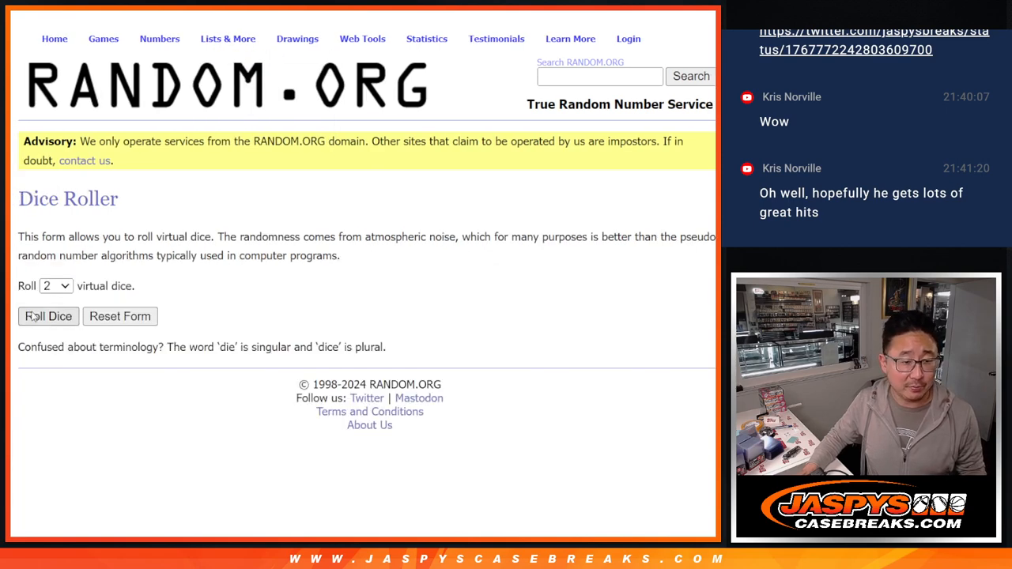
Step: Randomize the ten-entry participant list, repeating until it has been shuffled five times
{"action": "left_click", "coordinate": [49, 317]}
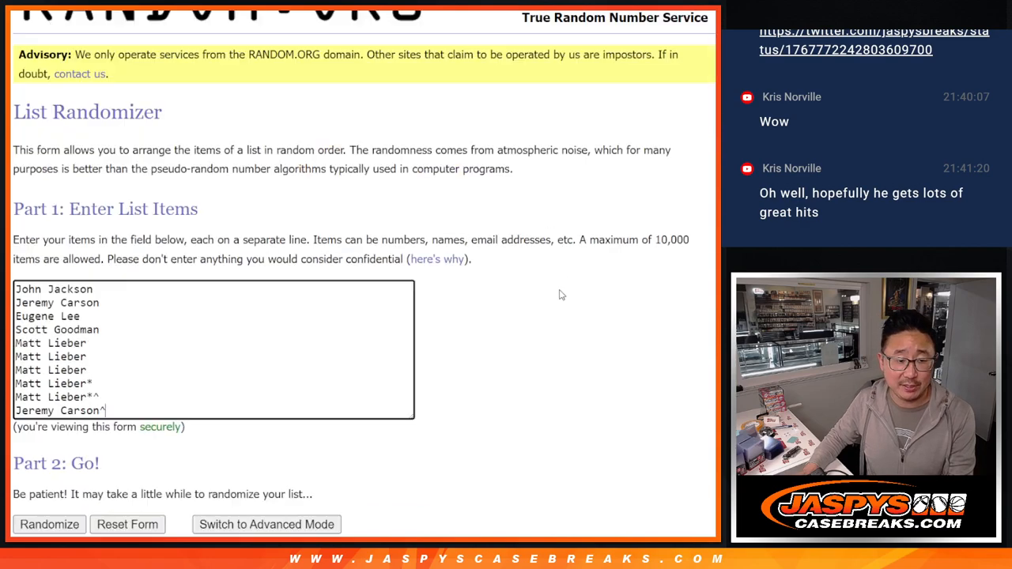
{"action": "left_click", "coordinate": [49, 525]}
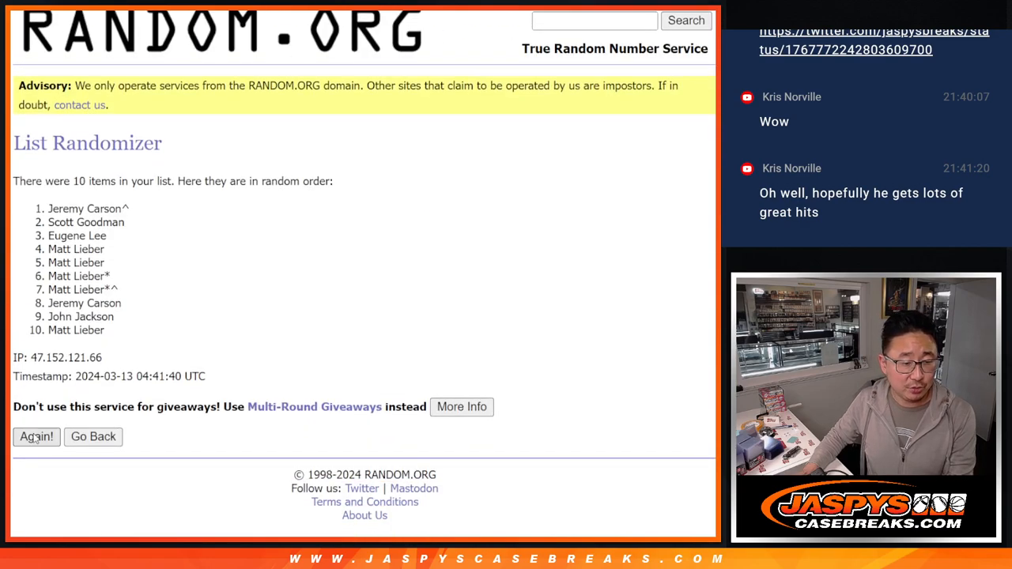
{"action": "left_click", "coordinate": [36, 436]}
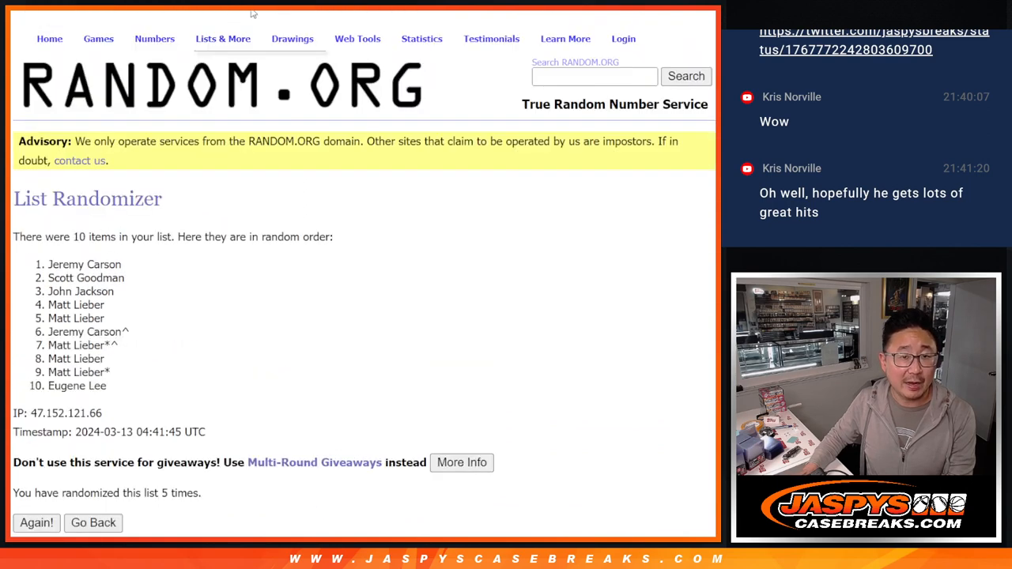
{"action": "scroll", "scroll_direction": "down", "scroll_amount": 3}
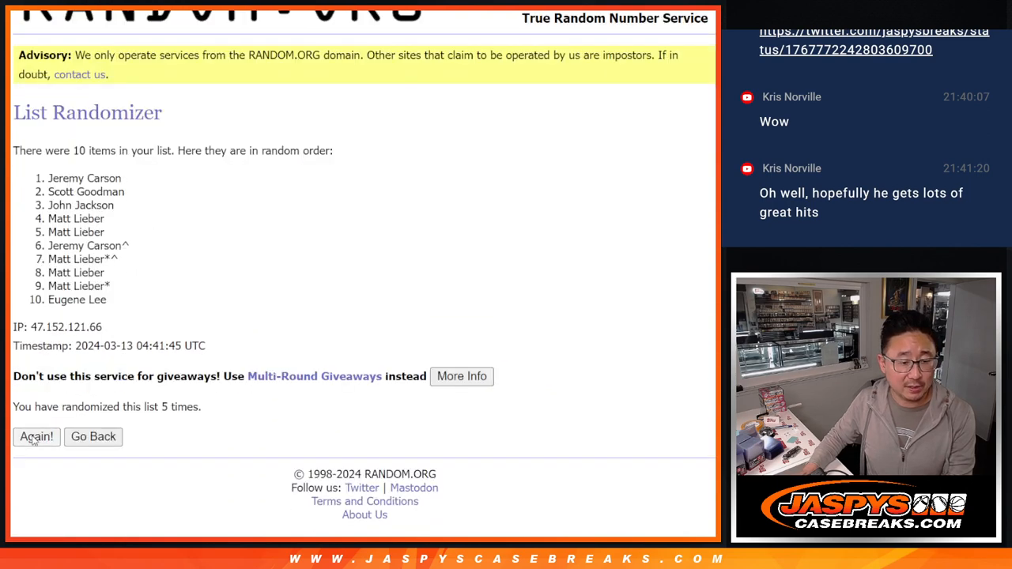
{"action": "left_click", "coordinate": [36, 436]}
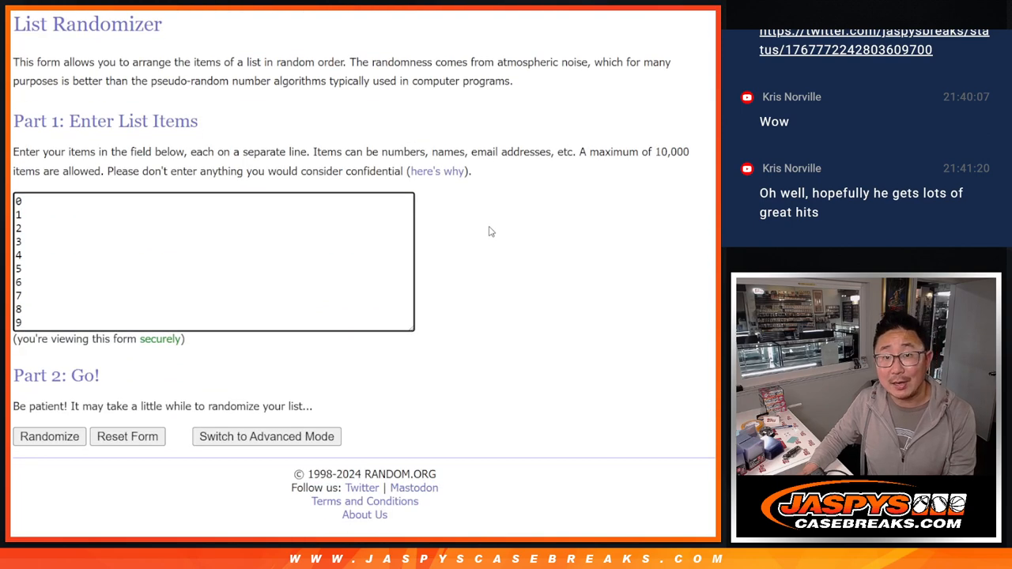
Step: Randomize the list 0–9, repeating with Again! for four shuffles
{"action": "left_click", "coordinate": [49, 436]}
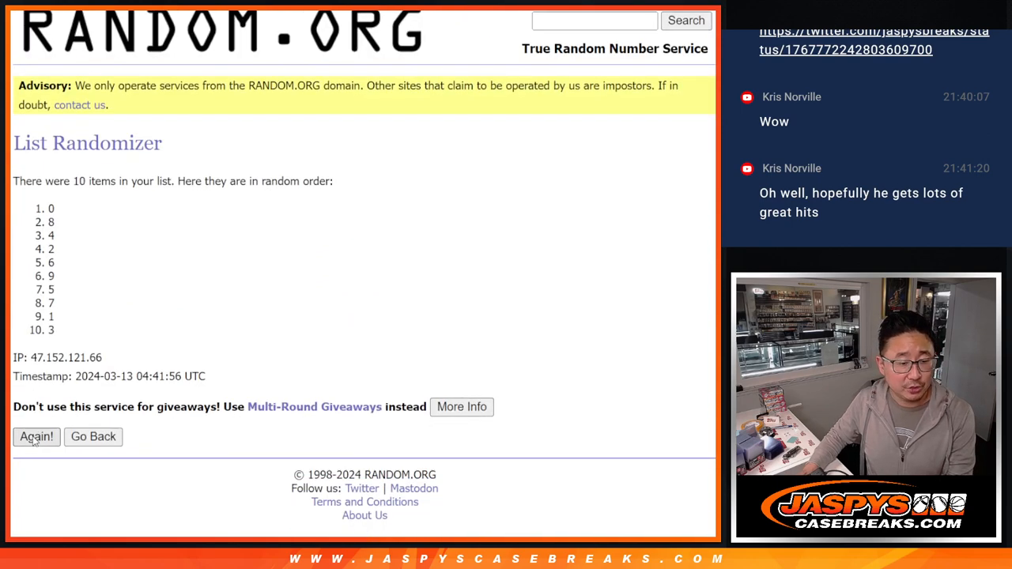
{"action": "left_click", "coordinate": [37, 436]}
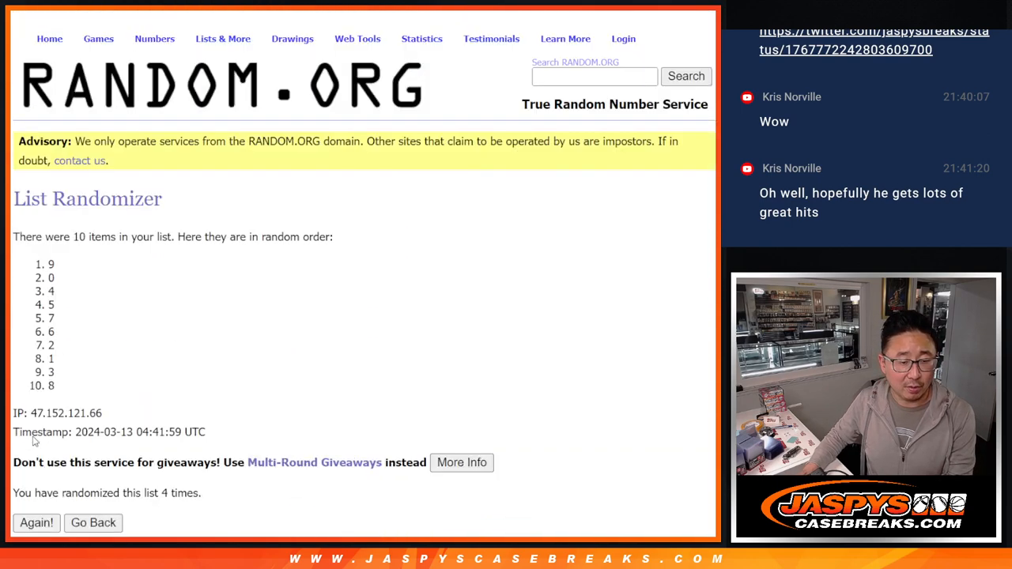
{"action": "left_click", "coordinate": [36, 522]}
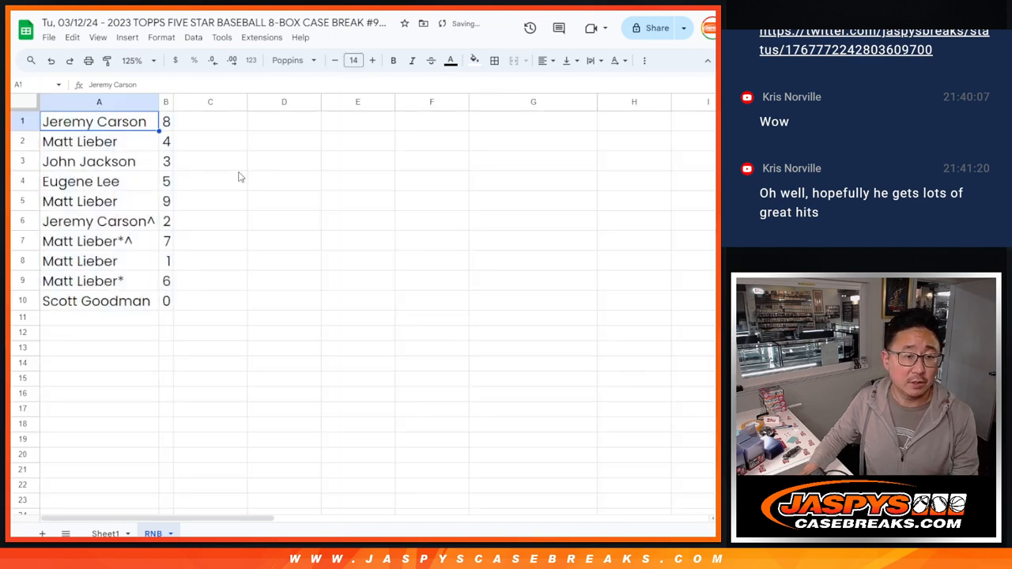
Step: Sort the sheet A to Z on column B so numbers run 0–9
{"action": "left_click", "coordinate": [80, 181]}
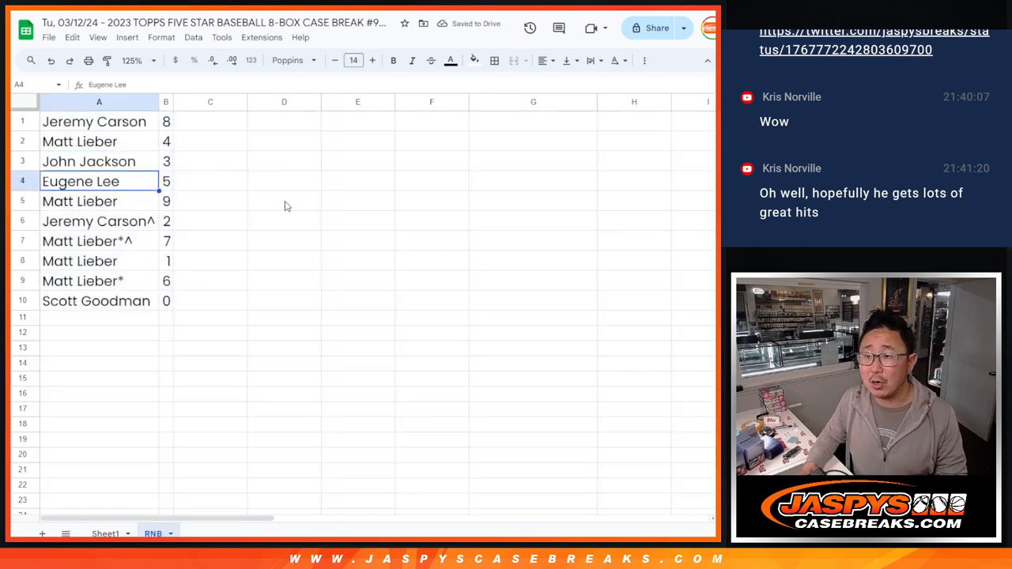
{"action": "left_click", "coordinate": [99, 221]}
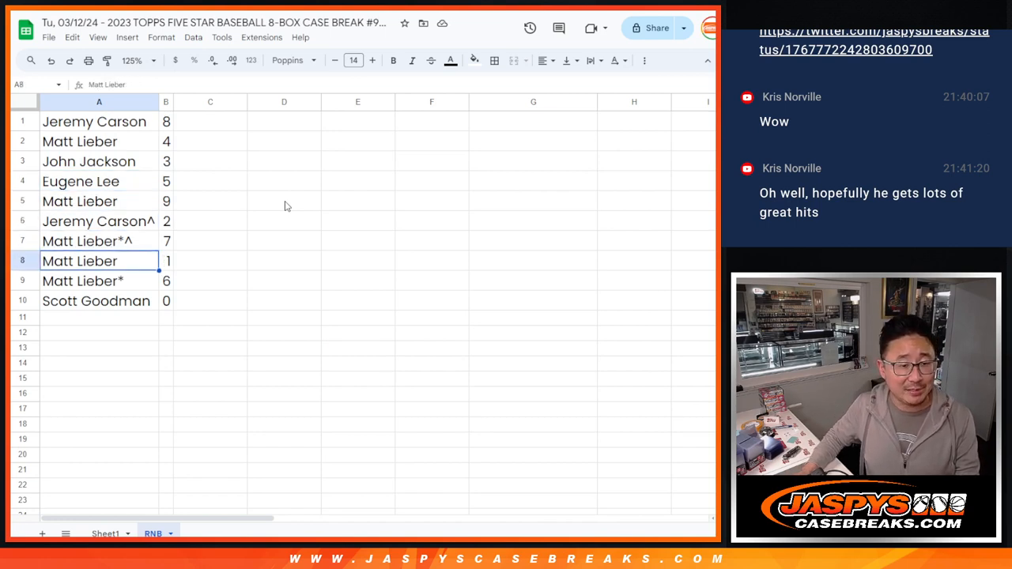
{"action": "left_click", "coordinate": [96, 301]}
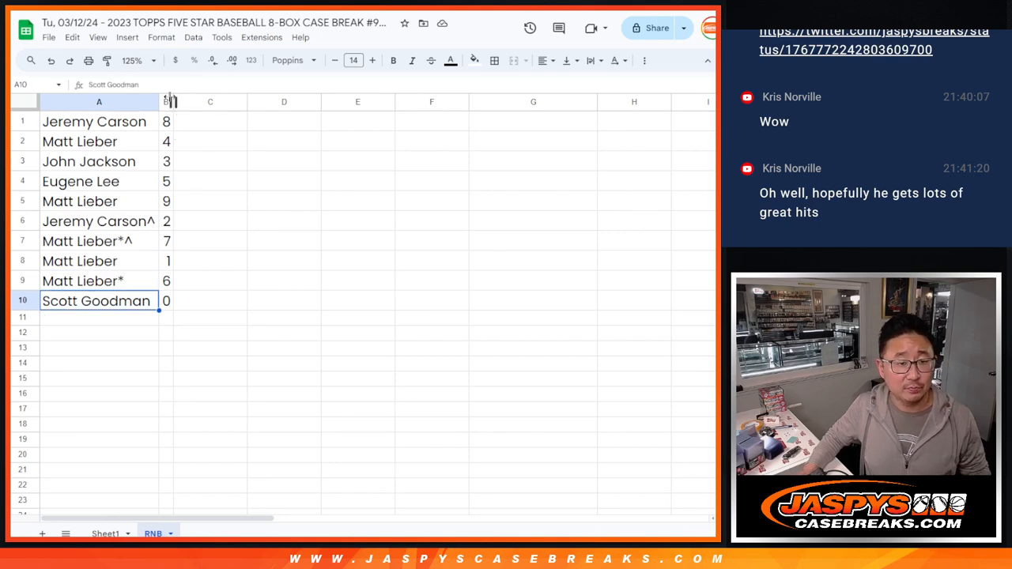
{"action": "right_click", "coordinate": [166, 101]}
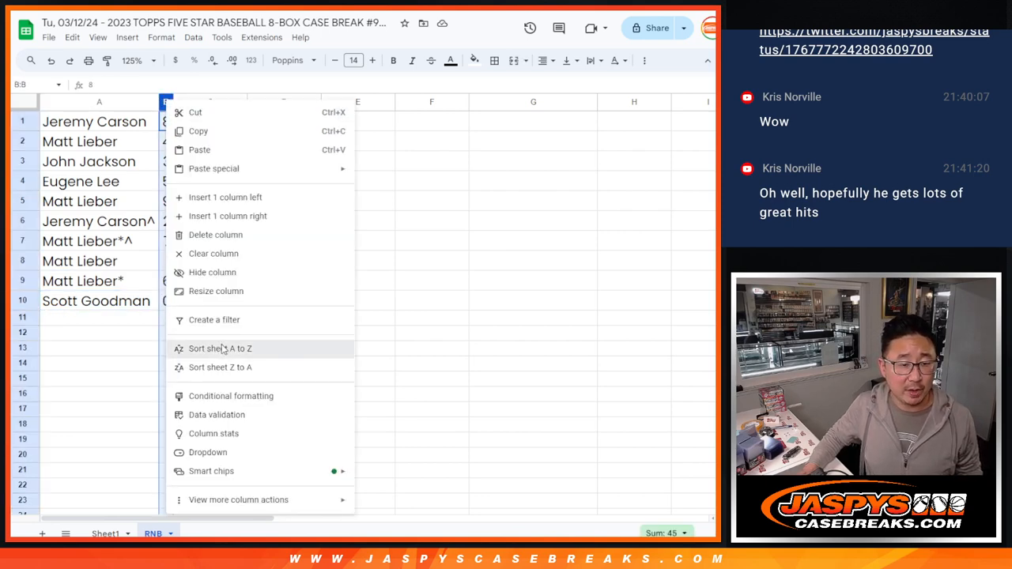
{"action": "left_click", "coordinate": [220, 348]}
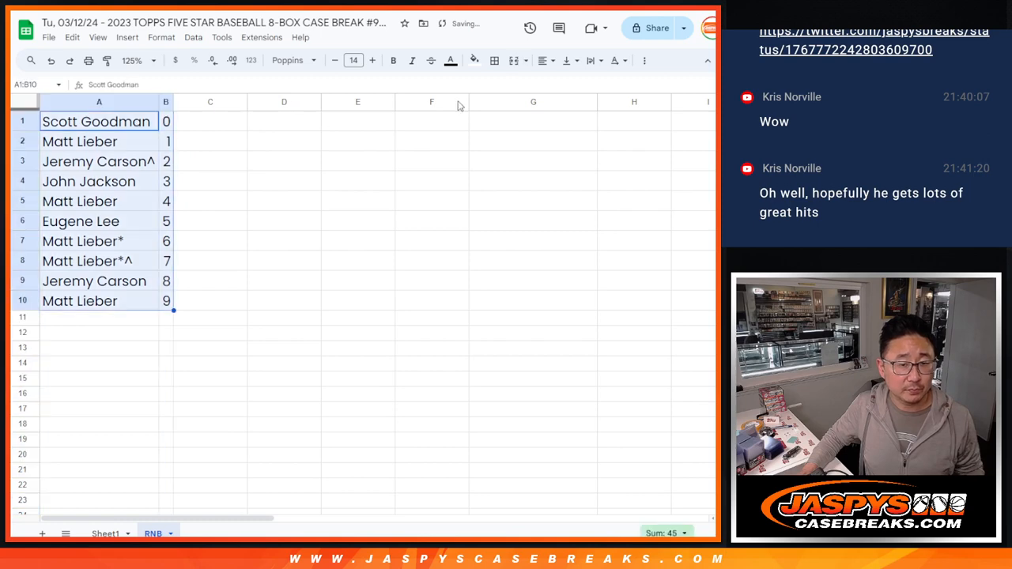
{"action": "left_click", "coordinate": [543, 61]}
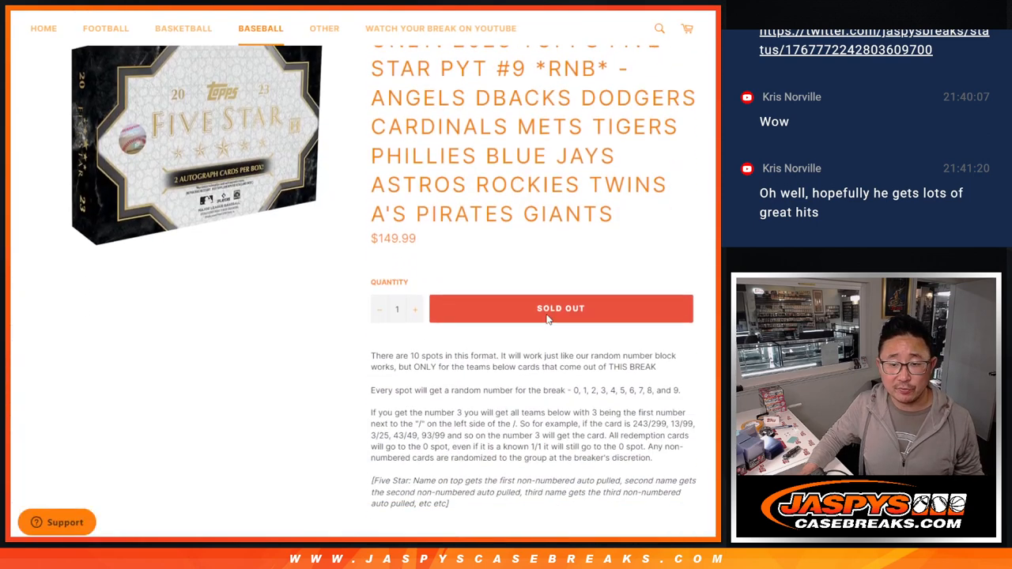
Step: Select the team names in the Five Star break's product title and copy them
{"action": "left_click_drag", "start_coordinate": [371, 268], "coordinate": [652, 336]}
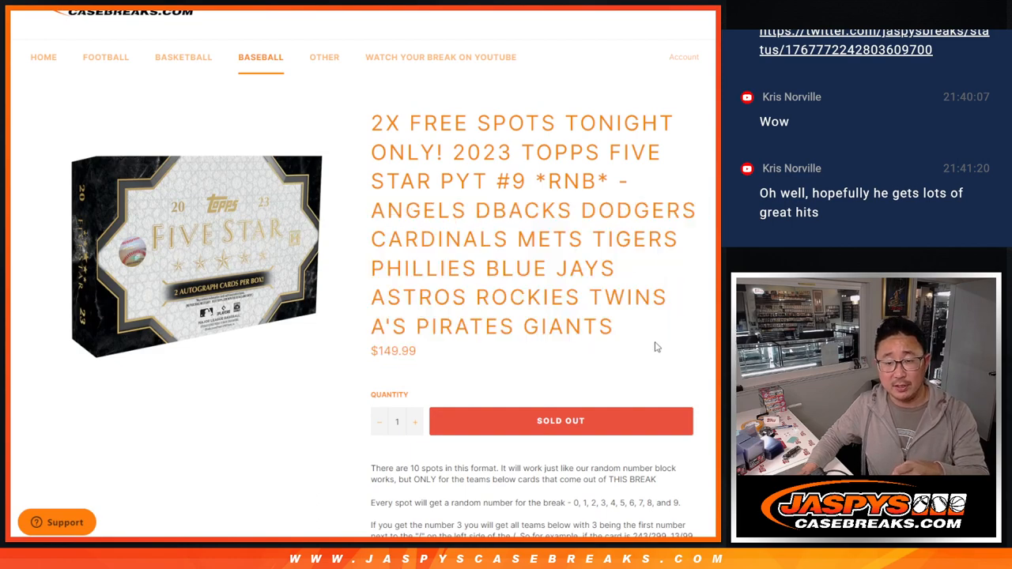
{"action": "scroll", "scroll_direction": "down", "scroll_amount": 3}
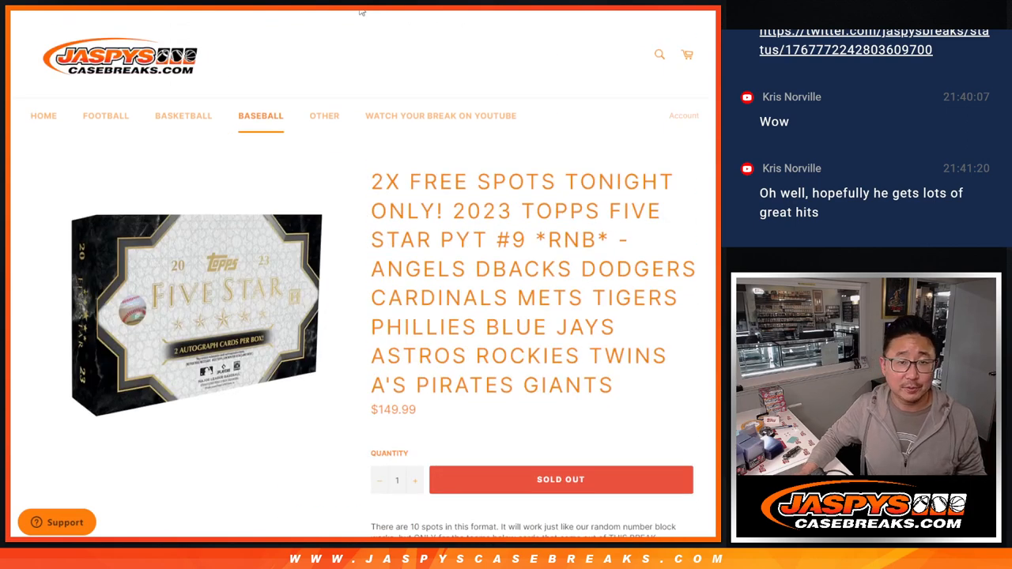
{"action": "left_click_drag", "start_coordinate": [371, 269], "coordinate": [611, 385]}
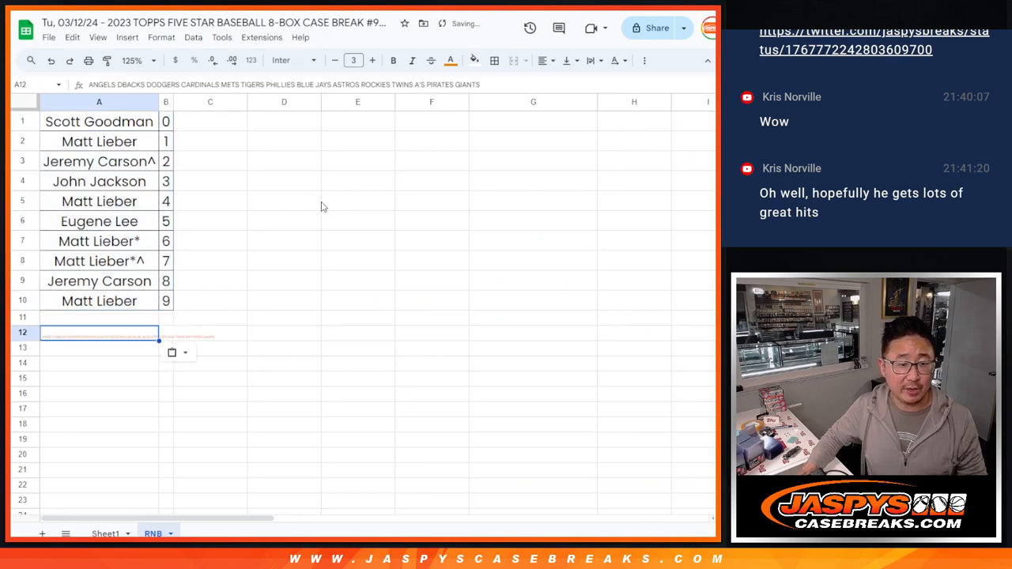
Step: Paste the team list into A12 and reduce its font size so it fits
{"action": "left_click", "coordinate": [99, 339]}
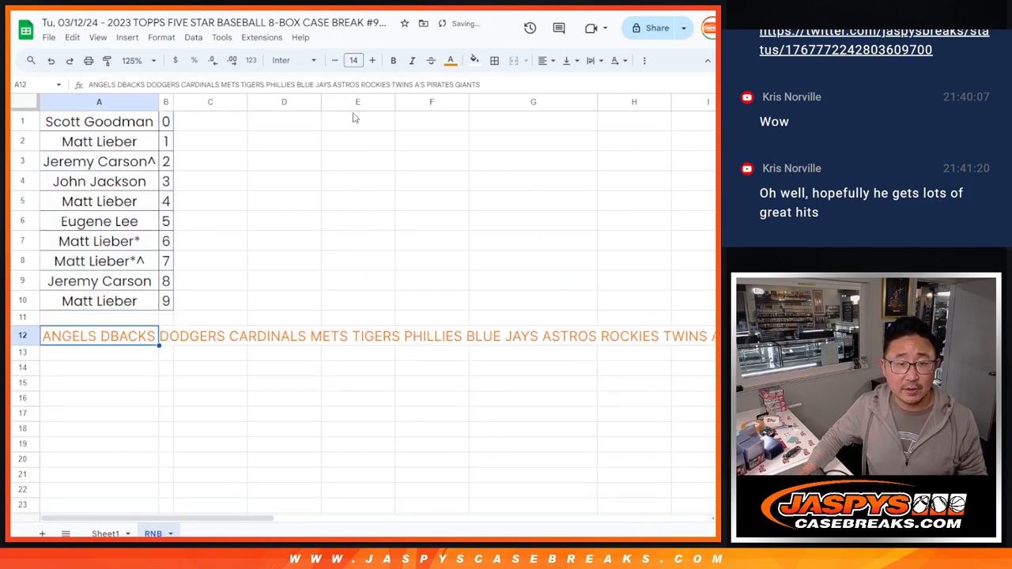
{"action": "left_click", "coordinate": [334, 61]}
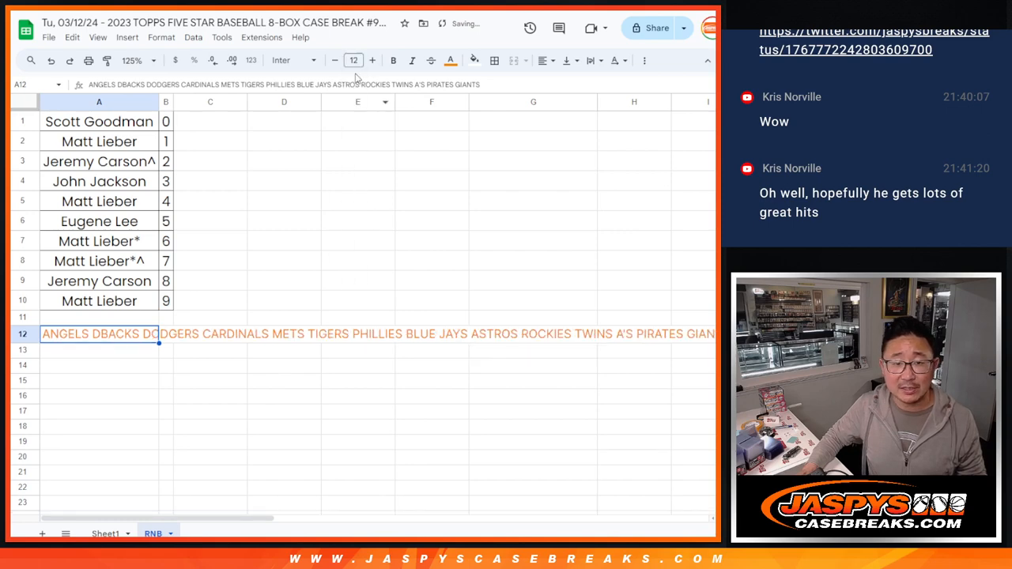
{"action": "left_click", "coordinate": [357, 181]}
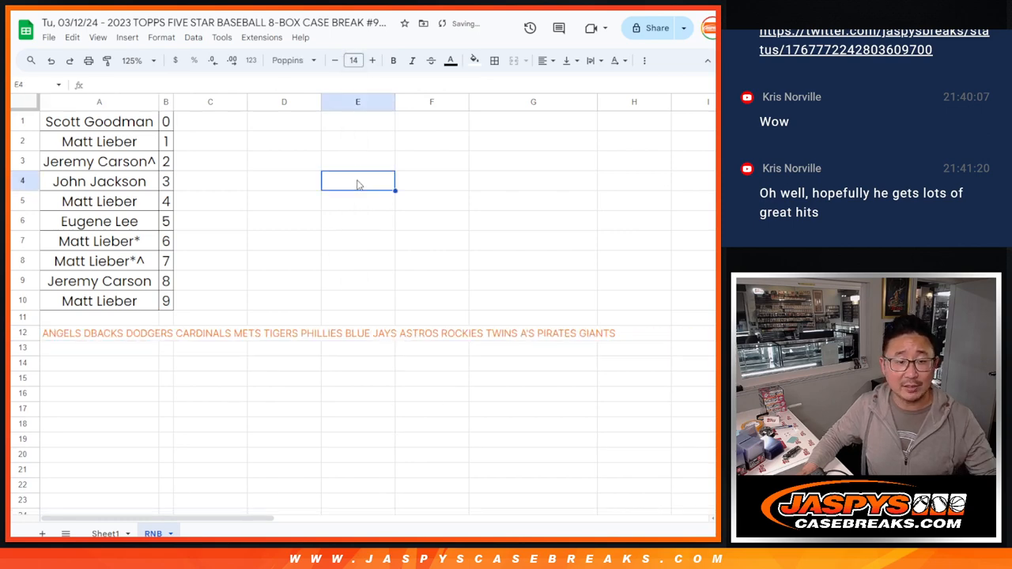